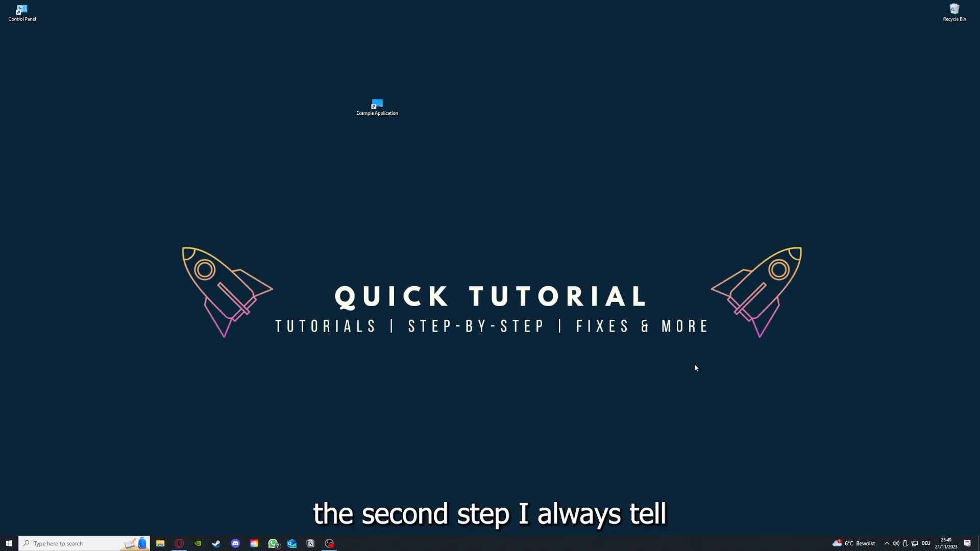
Bring up File Explorer on the Desktop folder listing the Example Application shortcut
{"action": "left_click", "coordinate": [377, 107]}
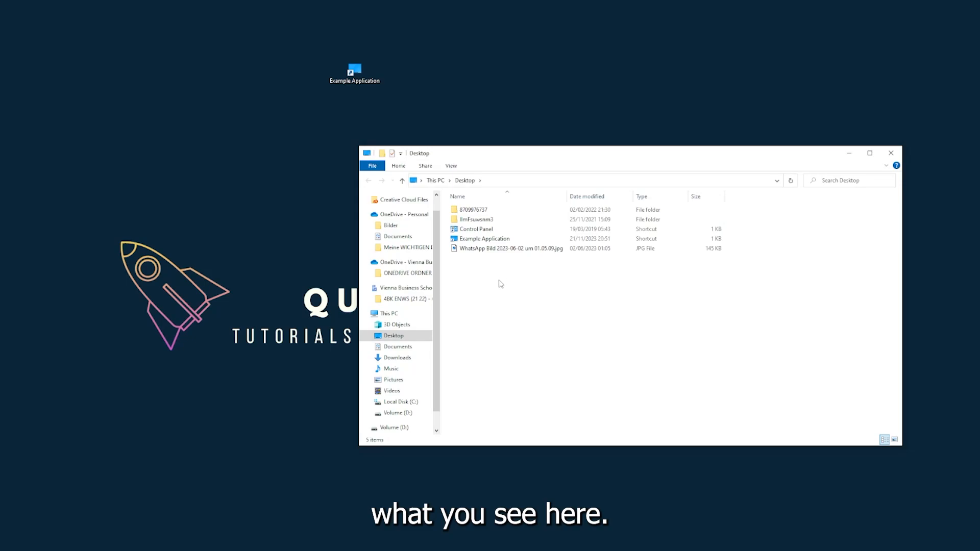
{"action": "mouse_move", "coordinate": [797, 173]}
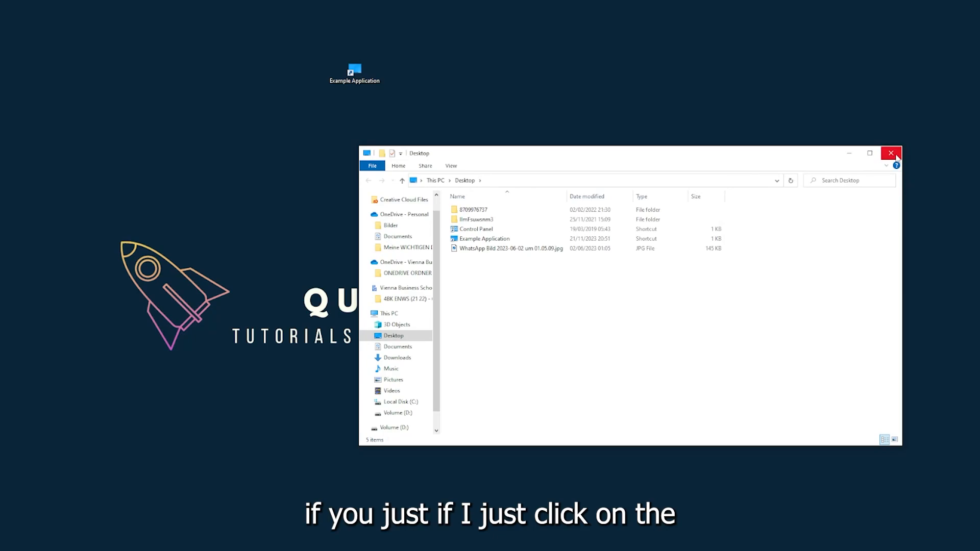
{"action": "mouse_move", "coordinate": [891, 153]}
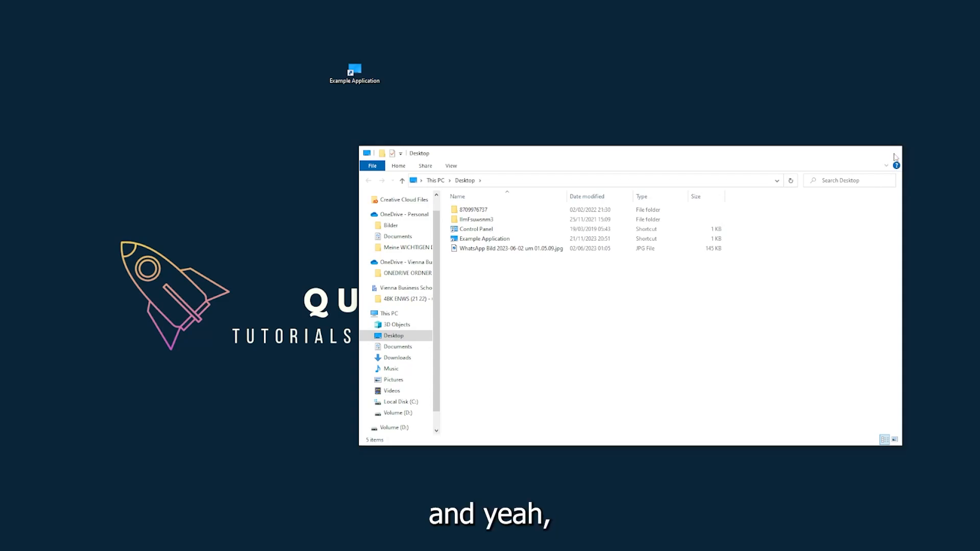
Close the Desktop folder window, leaving the desktop with the Example Application shortcut
{"action": "left_click", "coordinate": [895, 153]}
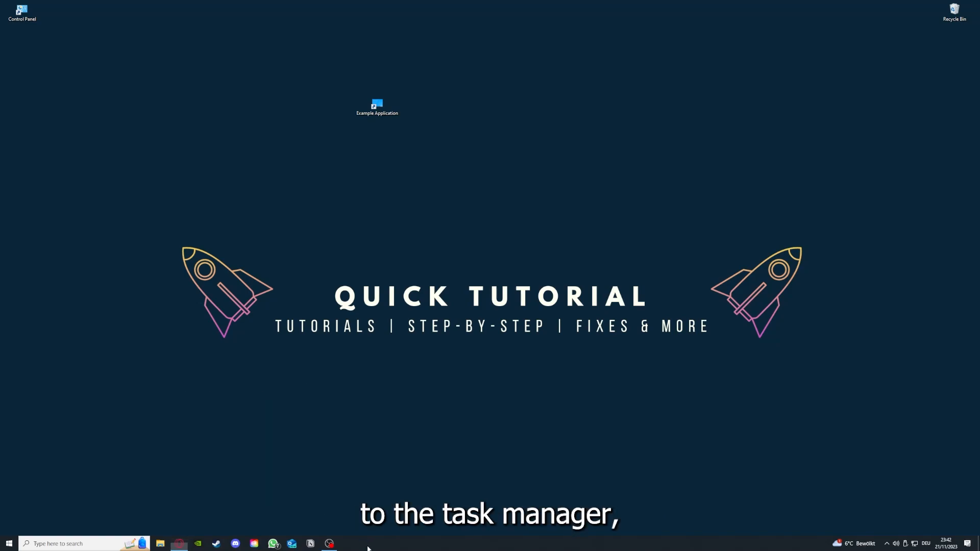
Launch Task Manager from the taskbar and end the Task Manager process itself
{"action": "right_click", "coordinate": [368, 543]}
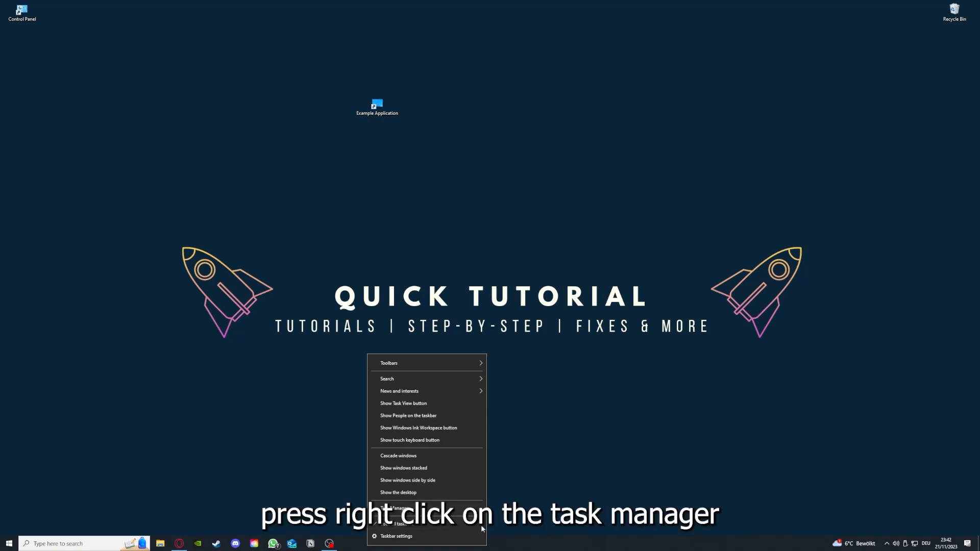
{"action": "left_click", "coordinate": [396, 507]}
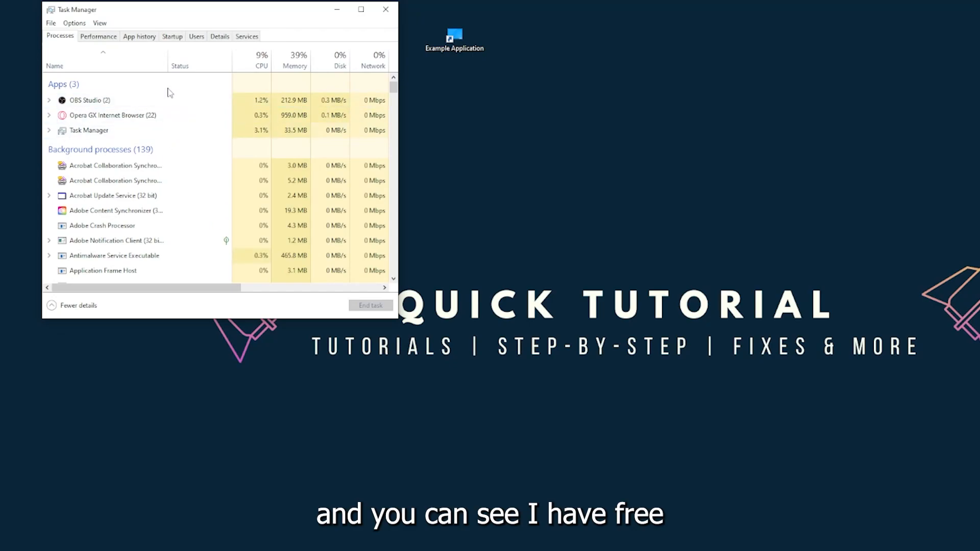
{"action": "left_click", "coordinate": [88, 130]}
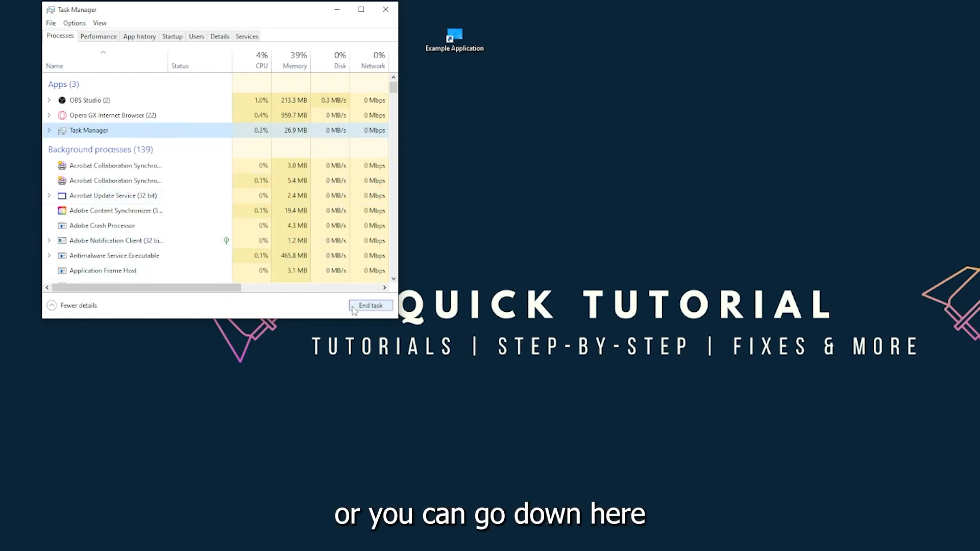
{"action": "left_click", "coordinate": [369, 305]}
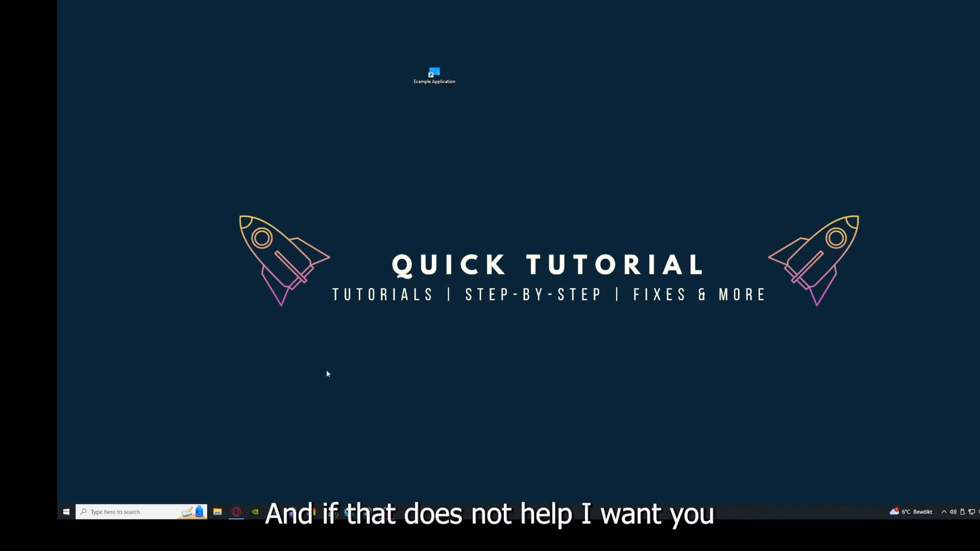
{"action": "mouse_move", "coordinate": [300, 277]}
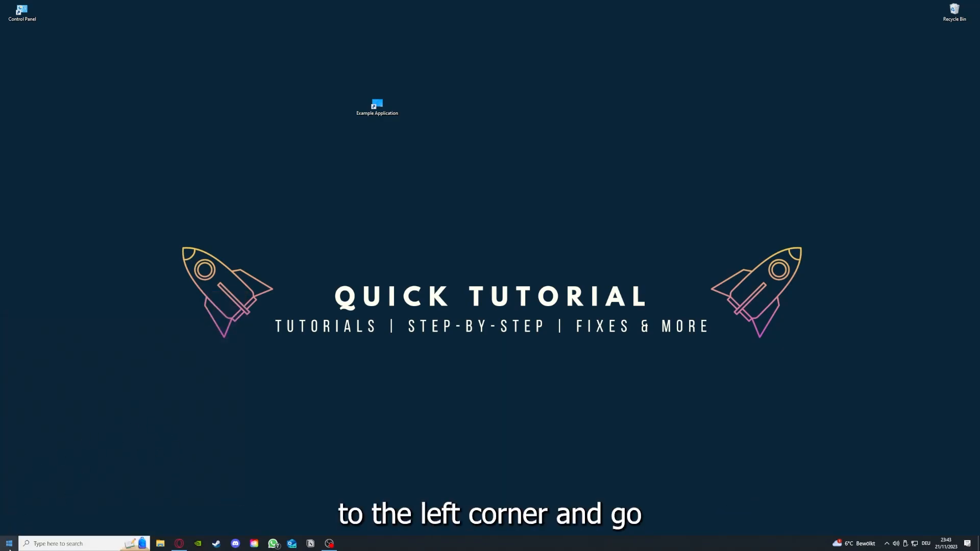
{"action": "left_click", "coordinate": [8, 543]}
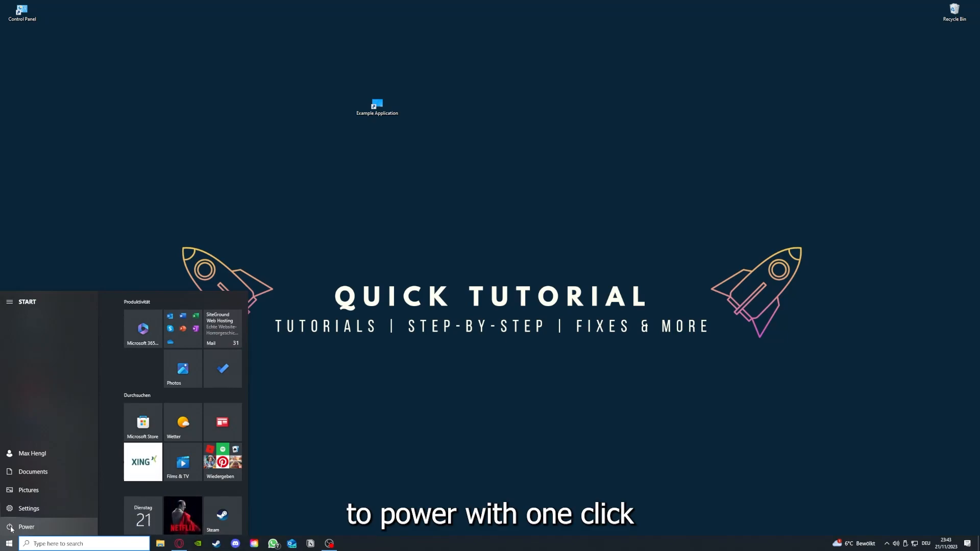
{"action": "left_click", "coordinate": [27, 526]}
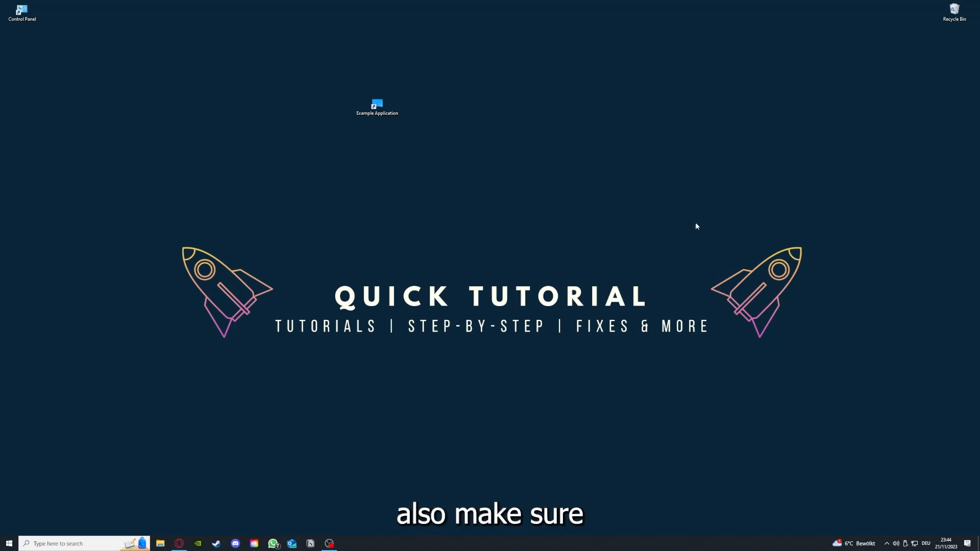
{"action": "mouse_move", "coordinate": [202, 204]}
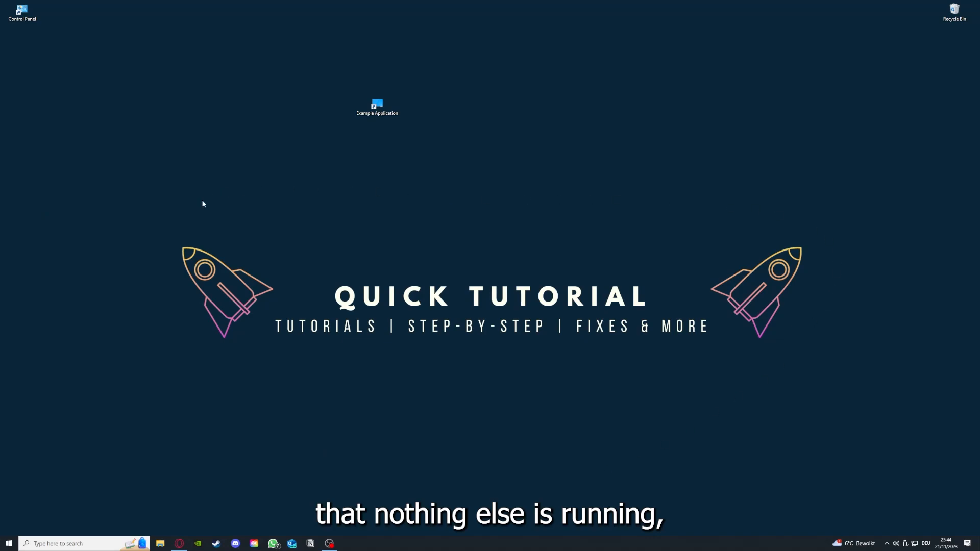
{"action": "mouse_move", "coordinate": [254, 528]}
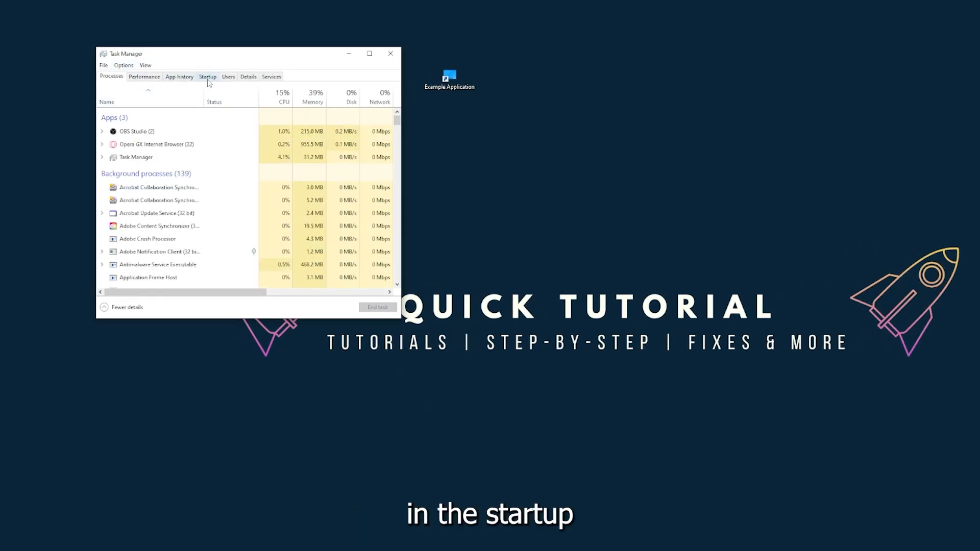
Show Task Manager's Startup apps list with publisher, status and start-up impact
{"action": "left_click", "coordinate": [207, 77]}
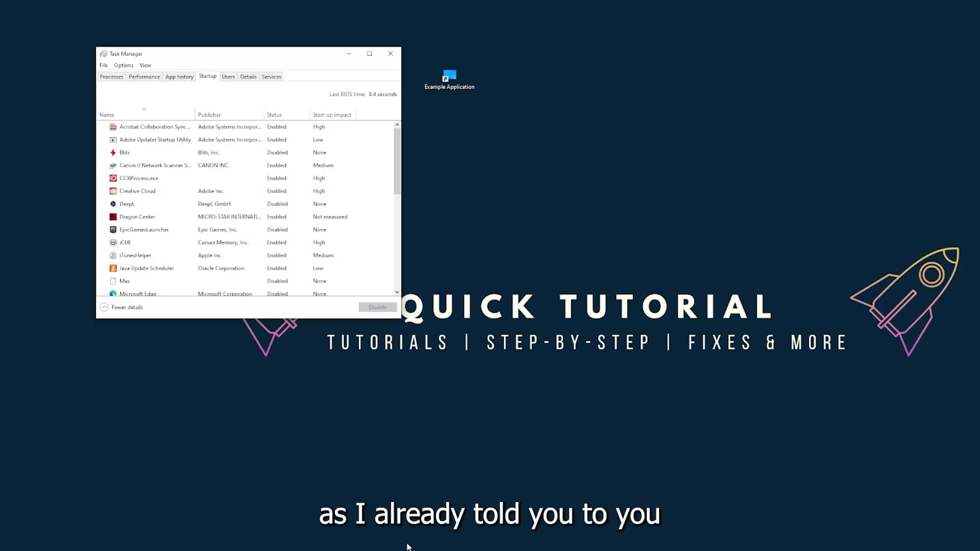
{"action": "right_click", "coordinate": [438, 542]}
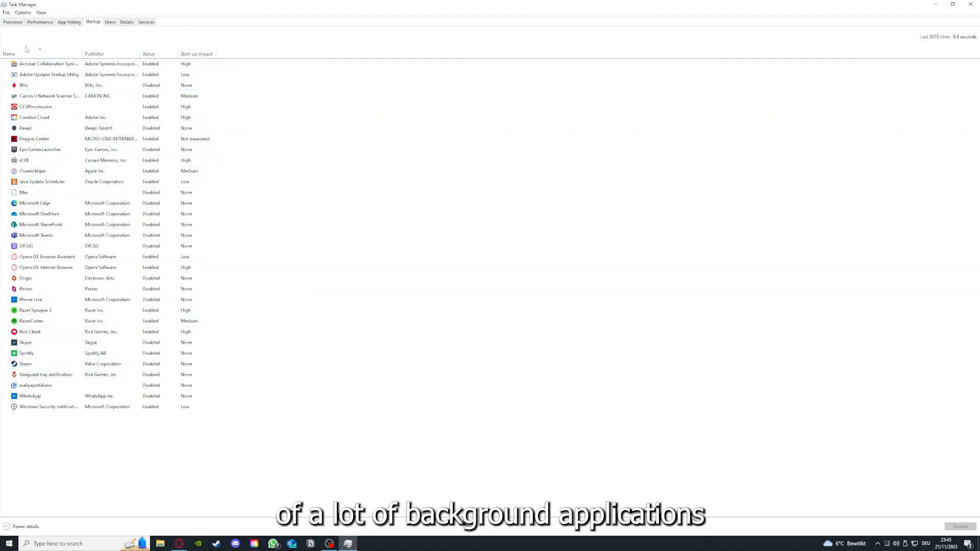
{"action": "right_click", "coordinate": [49, 63]}
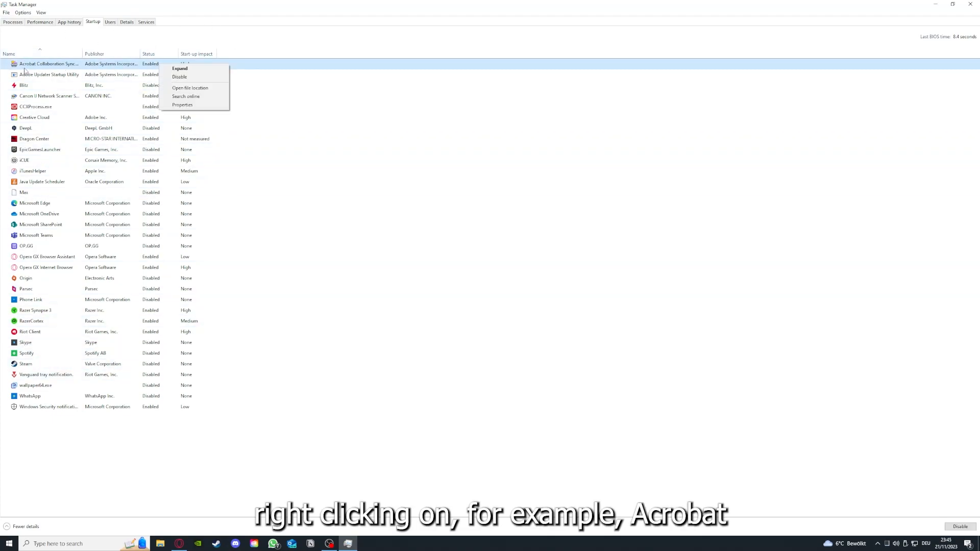
{"action": "mouse_move", "coordinate": [62, 71]}
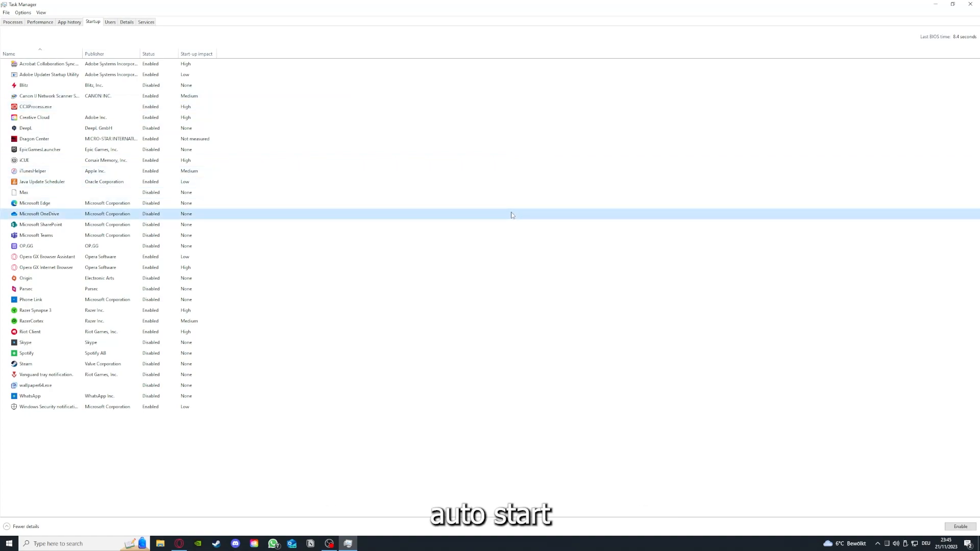
{"action": "left_click", "coordinate": [48, 63]}
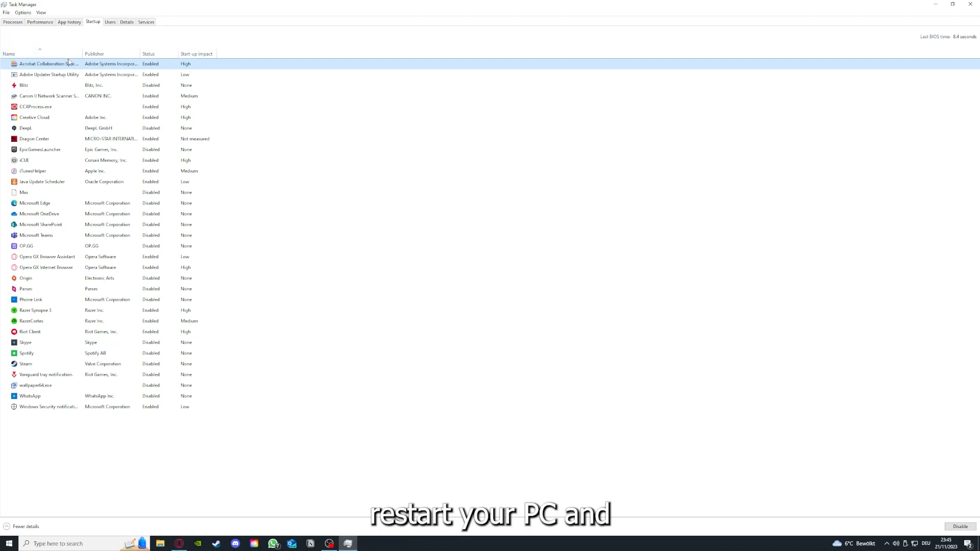
{"action": "mouse_move", "coordinate": [114, 31]}
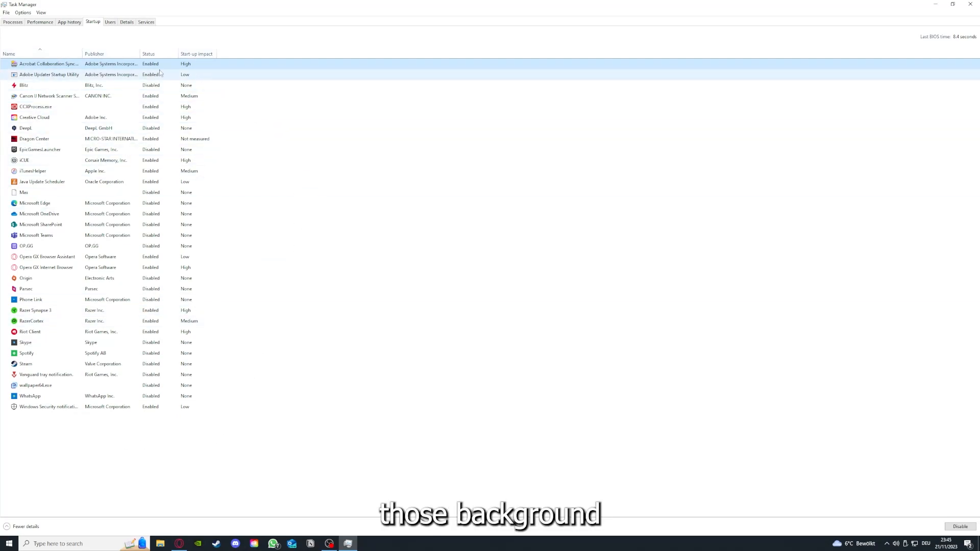
{"action": "left_click", "coordinate": [31, 299]}
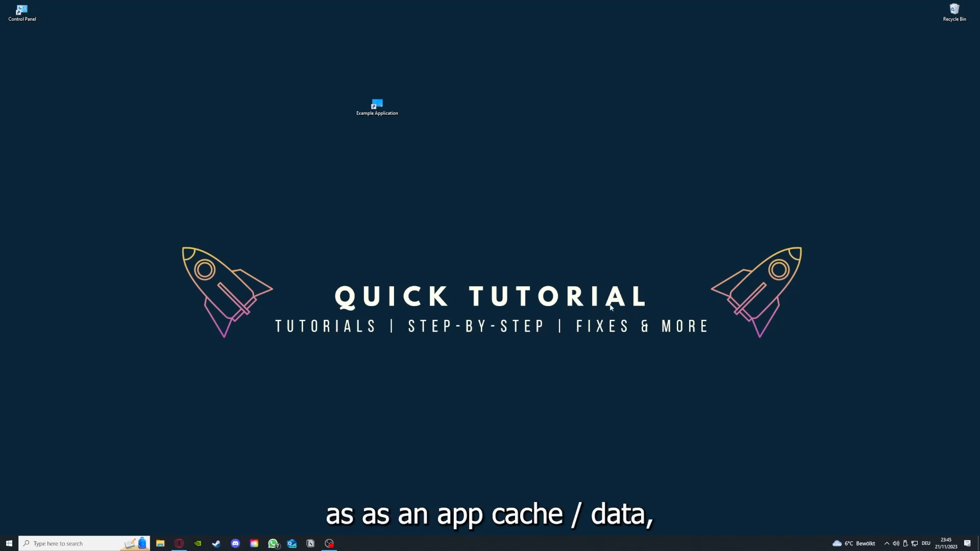
{"action": "mouse_move", "coordinate": [558, 160]}
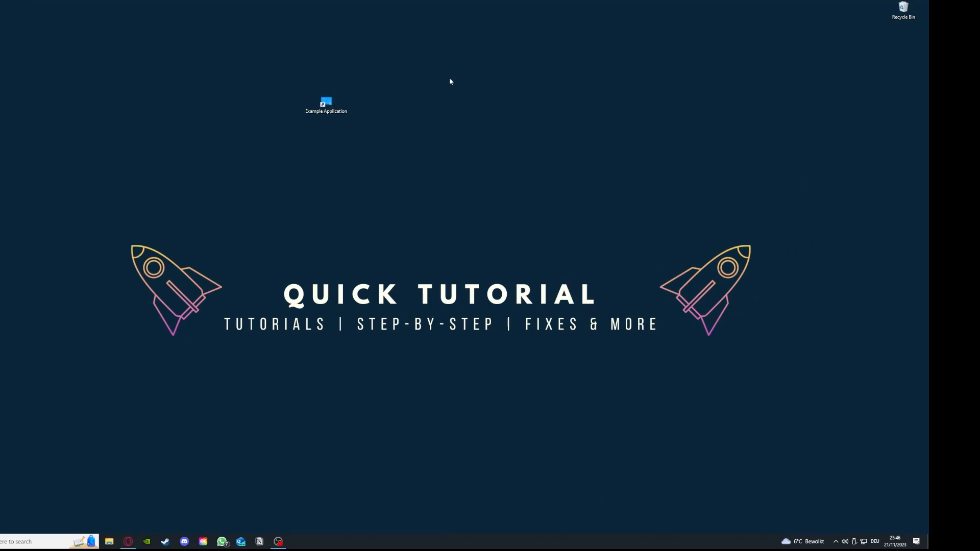
{"action": "mouse_move", "coordinate": [80, 249]}
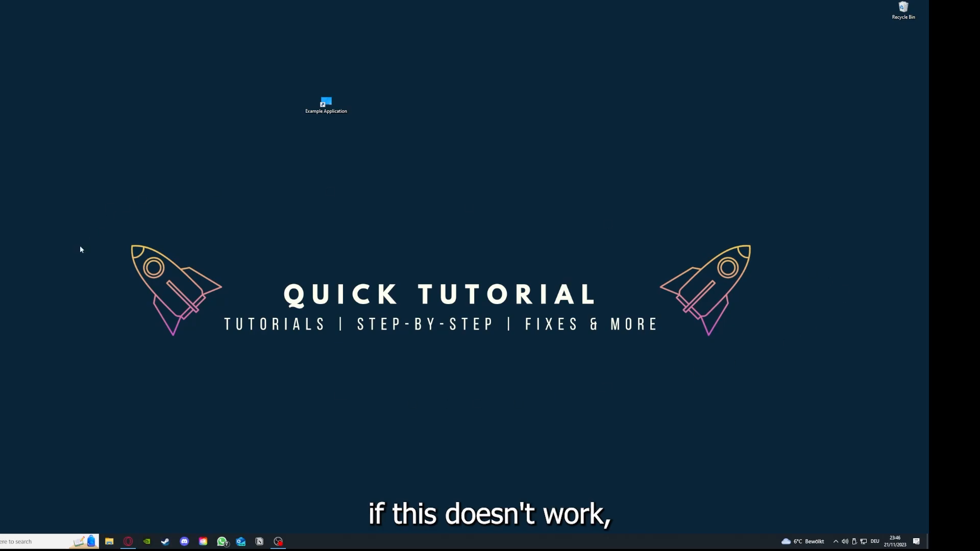
{"action": "mouse_move", "coordinate": [105, 207]}
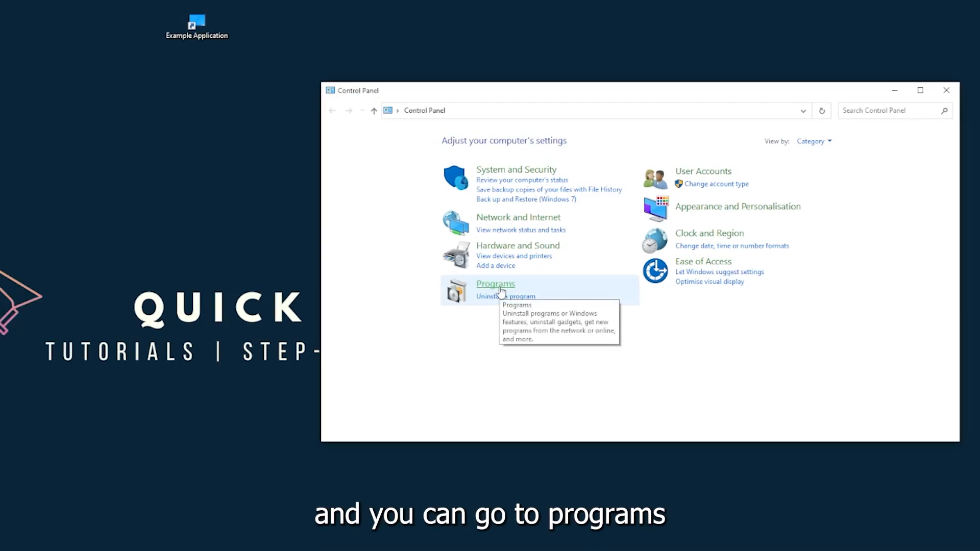
Go through Programs to the Programs and Features list of installed programs
{"action": "left_click", "coordinate": [496, 284]}
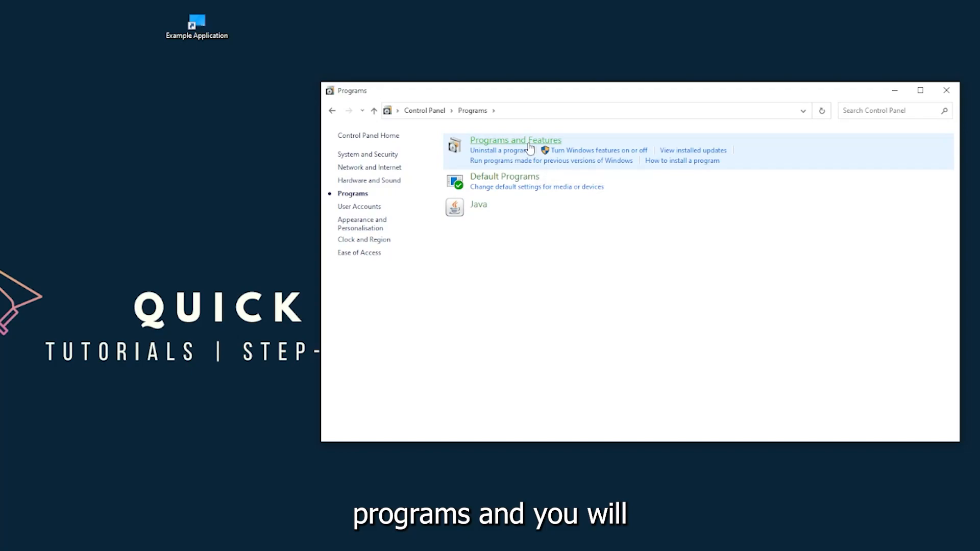
{"action": "left_click", "coordinate": [515, 140]}
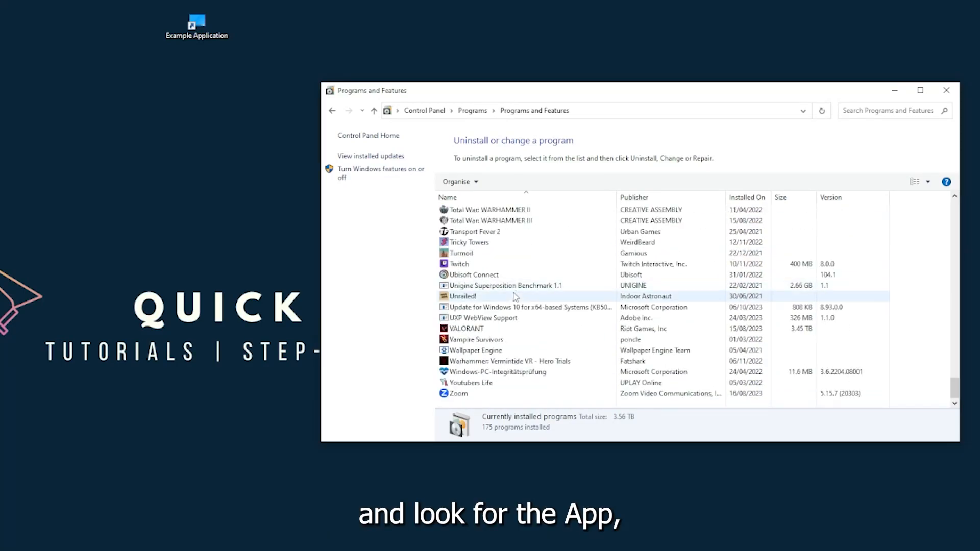
Scroll the installed programs to Overwolf and start uninstalling it
{"action": "scroll", "scroll_direction": "down", "scroll_amount": 3}
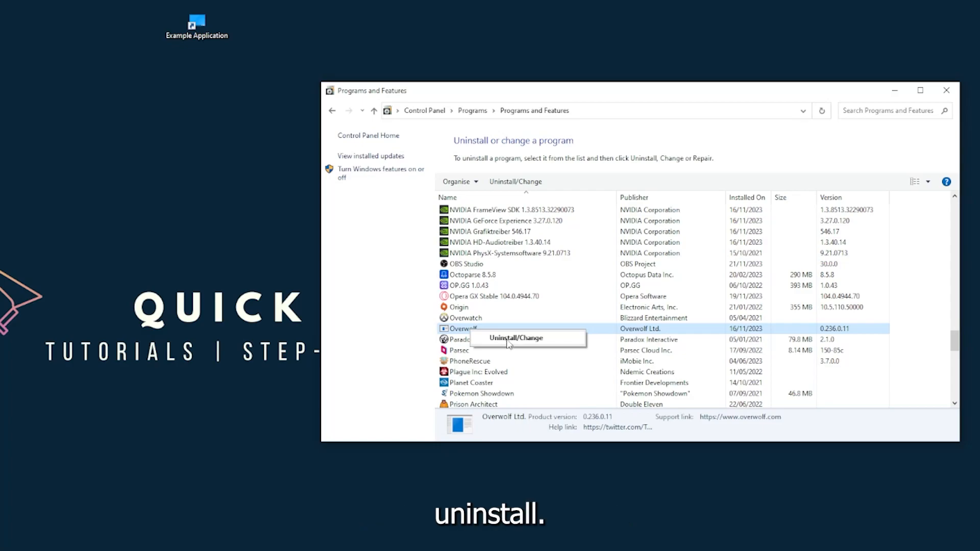
{"action": "left_click", "coordinate": [514, 338]}
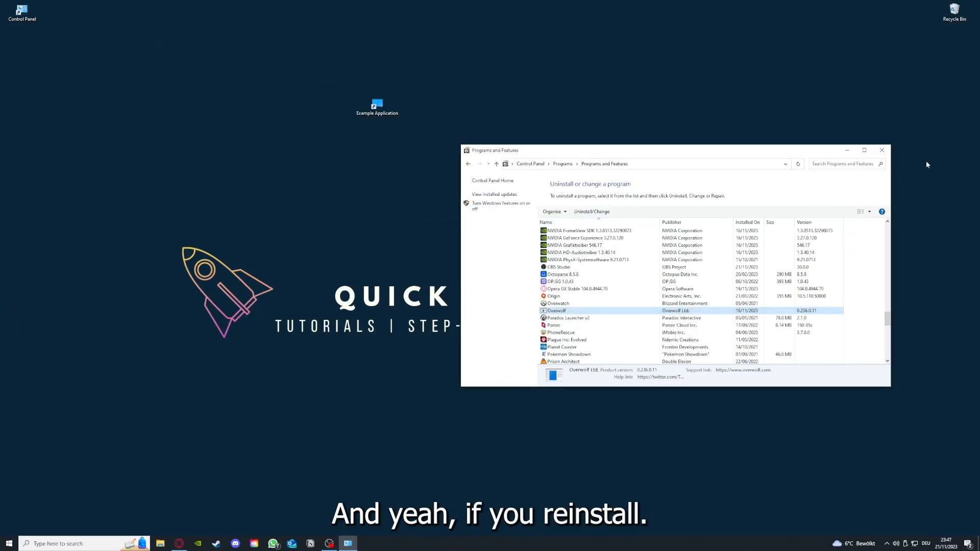
Close the Programs and Features window to return to the desktop
{"action": "left_click", "coordinate": [881, 150]}
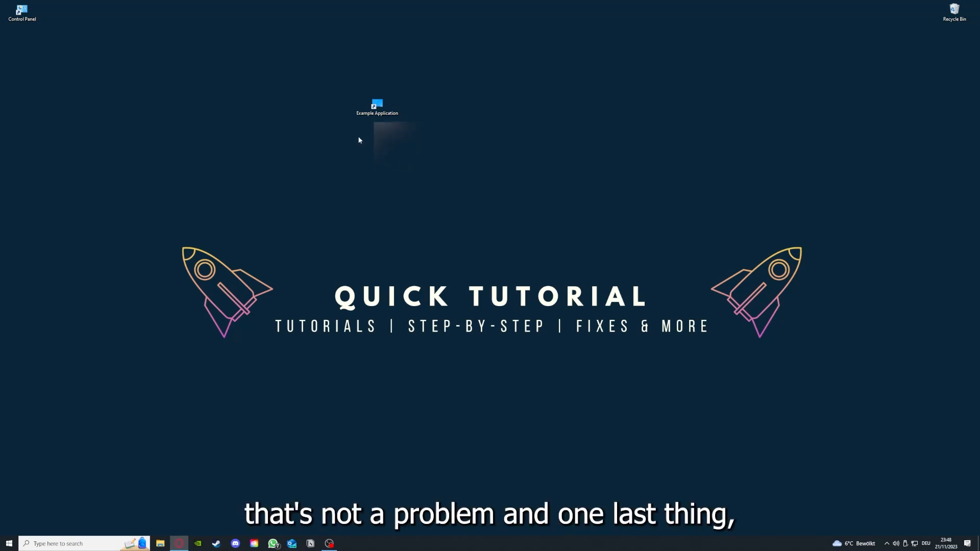
Show the Example Application shortcut's Properties, check its Details, and return to the Shortcut settings
{"action": "right_click", "coordinate": [377, 107]}
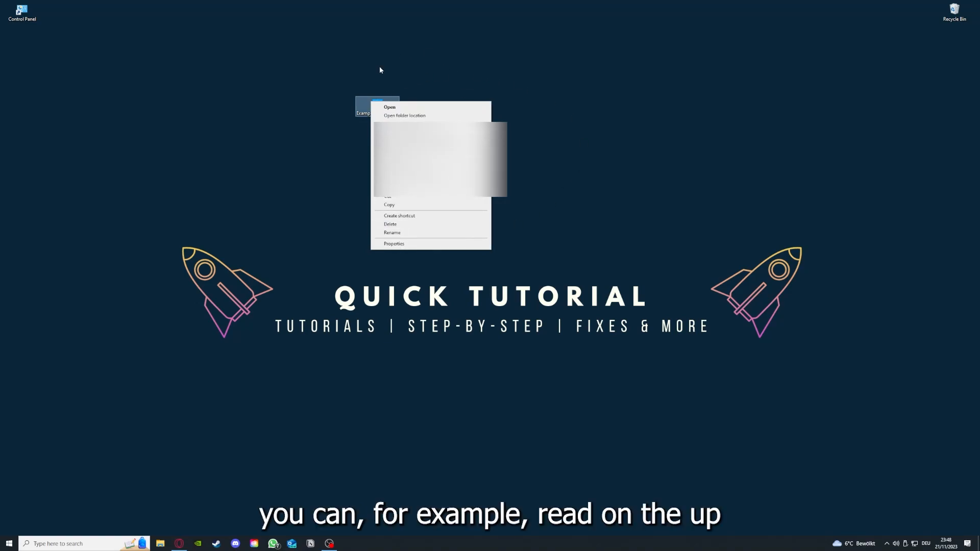
{"action": "mouse_move", "coordinate": [394, 244]}
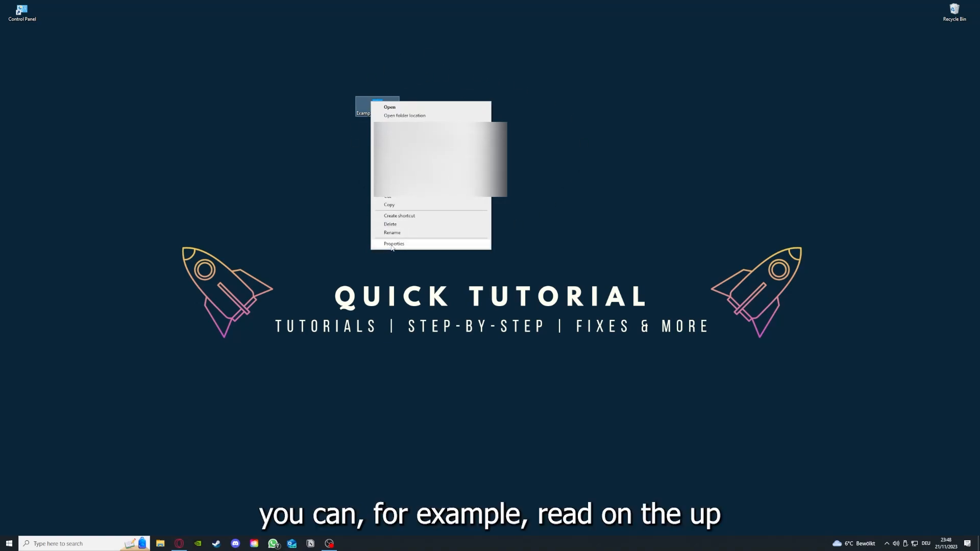
{"action": "left_click", "coordinate": [394, 244]}
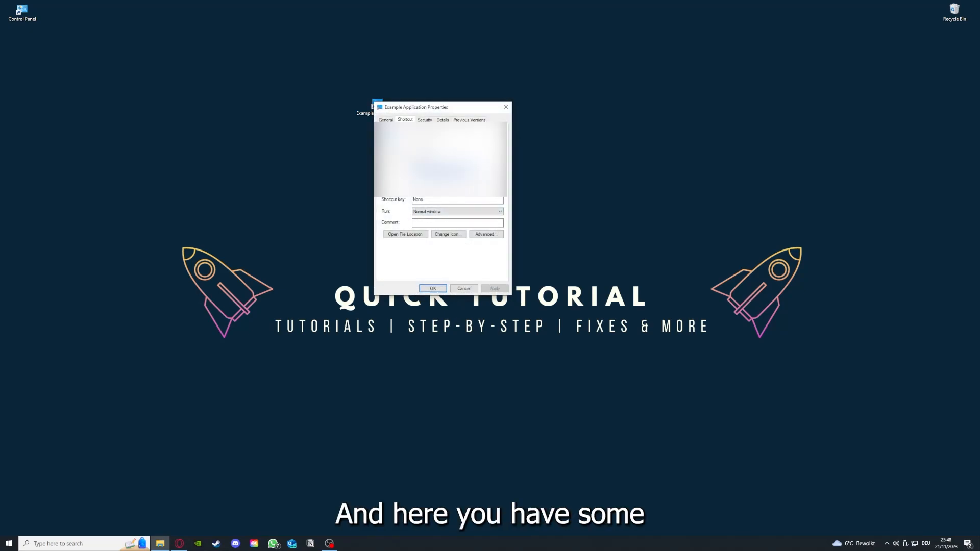
{"action": "left_click", "coordinate": [442, 120]}
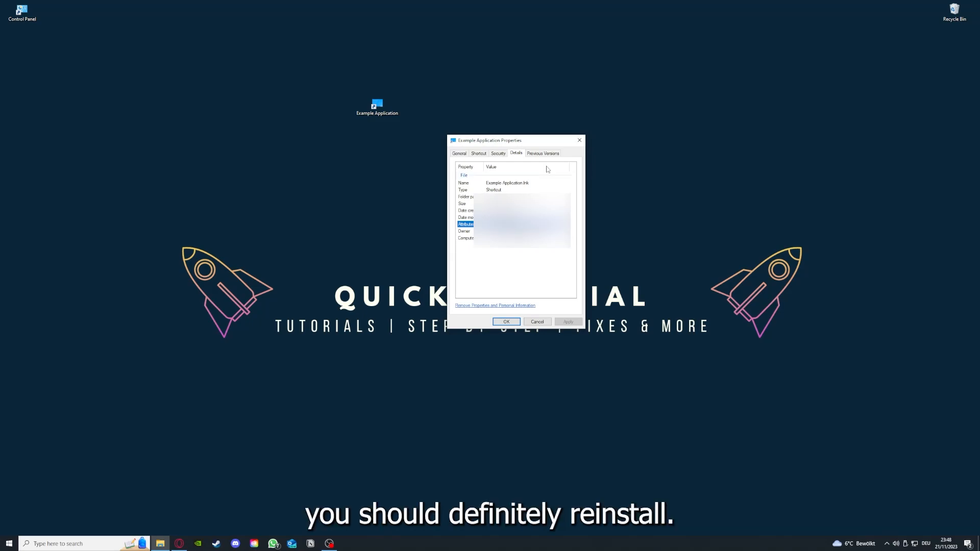
{"action": "left_click", "coordinate": [478, 153]}
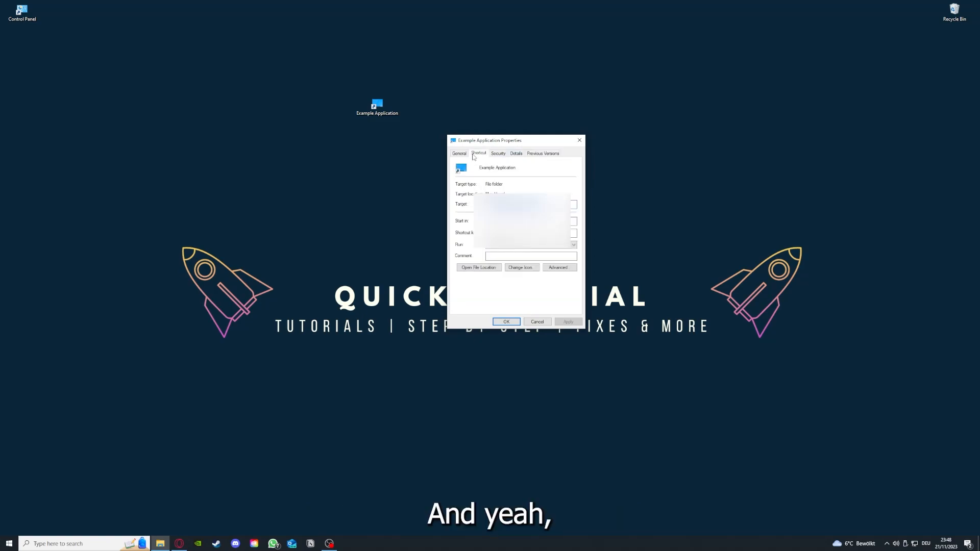
{"action": "mouse_move", "coordinate": [467, 262]}
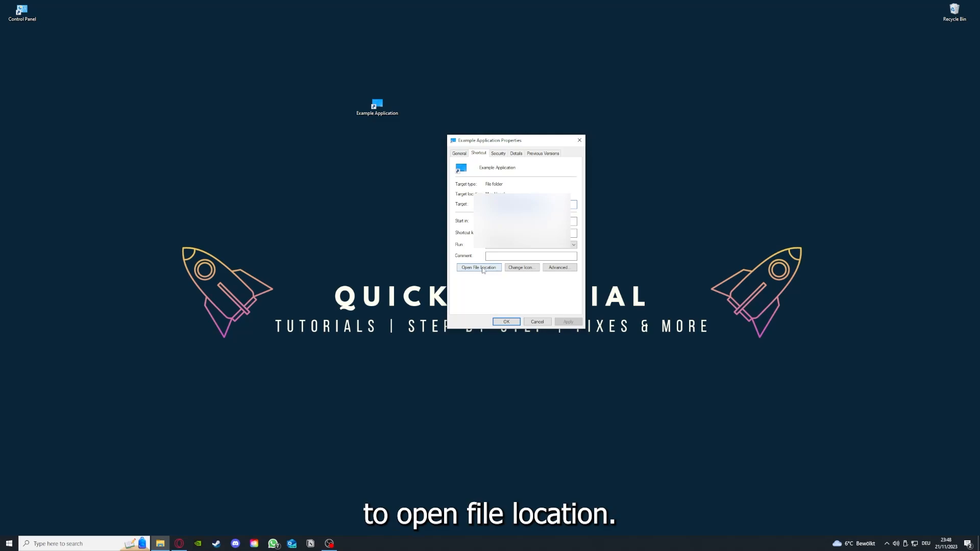
Use Open File Location to show the shortcut's target folder in File Explorer
{"action": "left_click", "coordinate": [479, 268]}
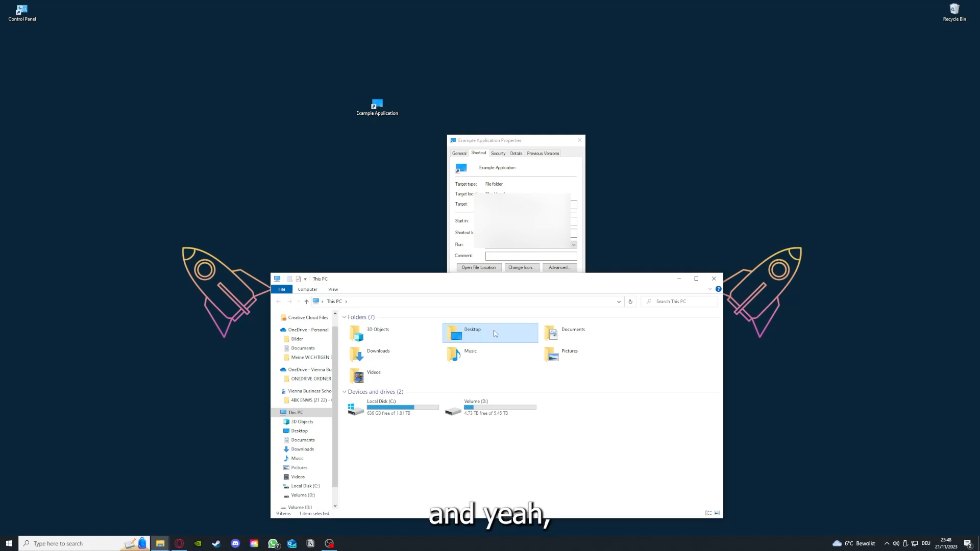
{"action": "mouse_move", "coordinate": [519, 344]}
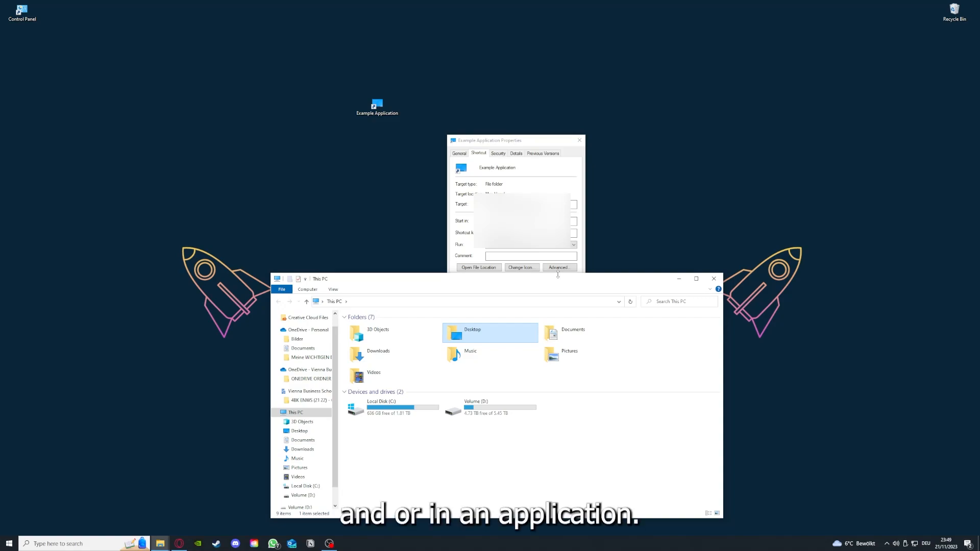
{"action": "mouse_move", "coordinate": [636, 286]}
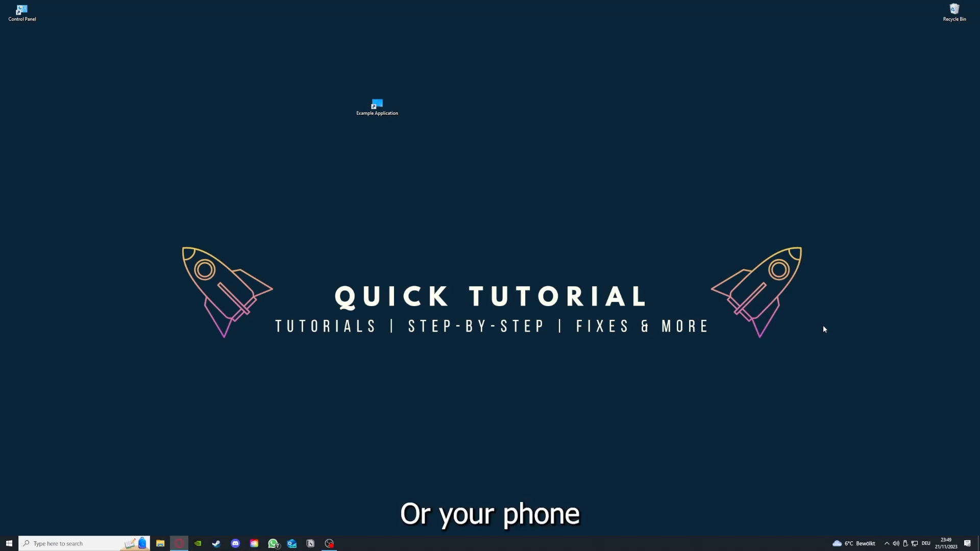
{"action": "mouse_move", "coordinate": [845, 325]}
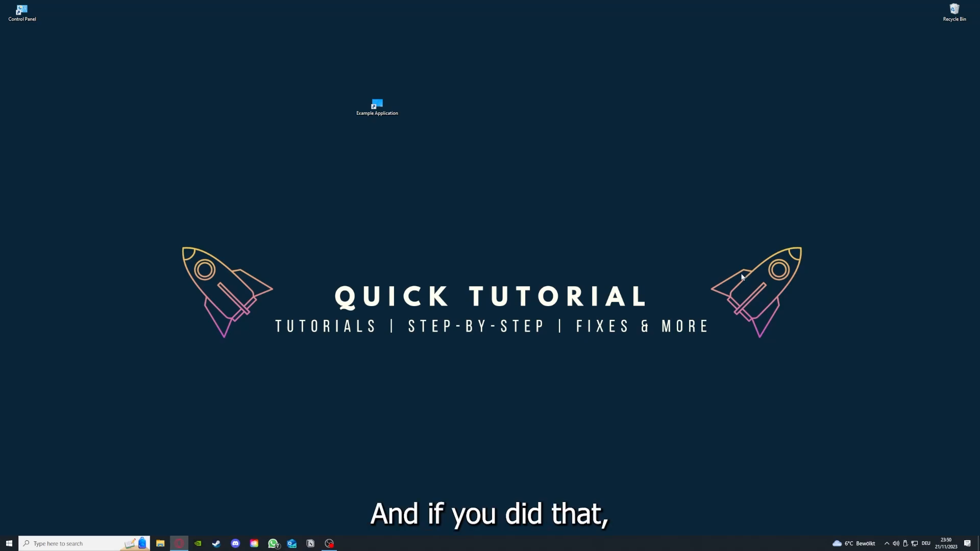
{"action": "mouse_move", "coordinate": [805, 299]}
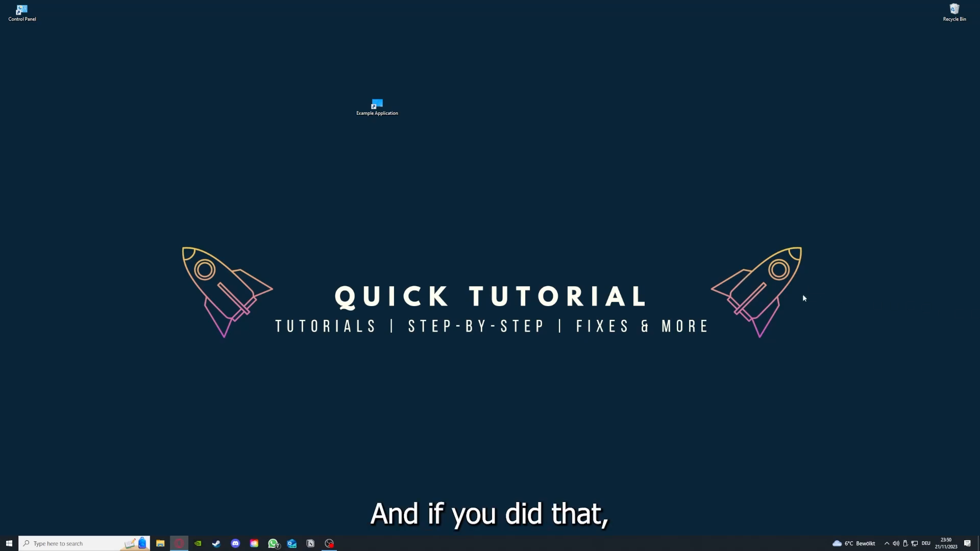